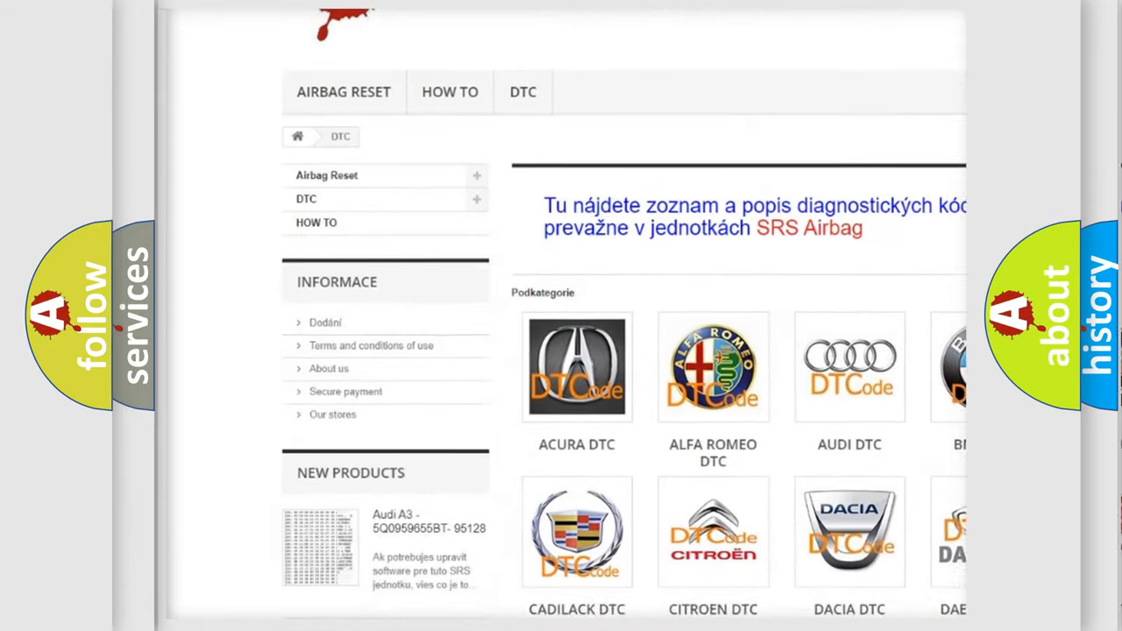
{"action": "scroll", "scroll_direction": "down", "scroll_amount": 3}
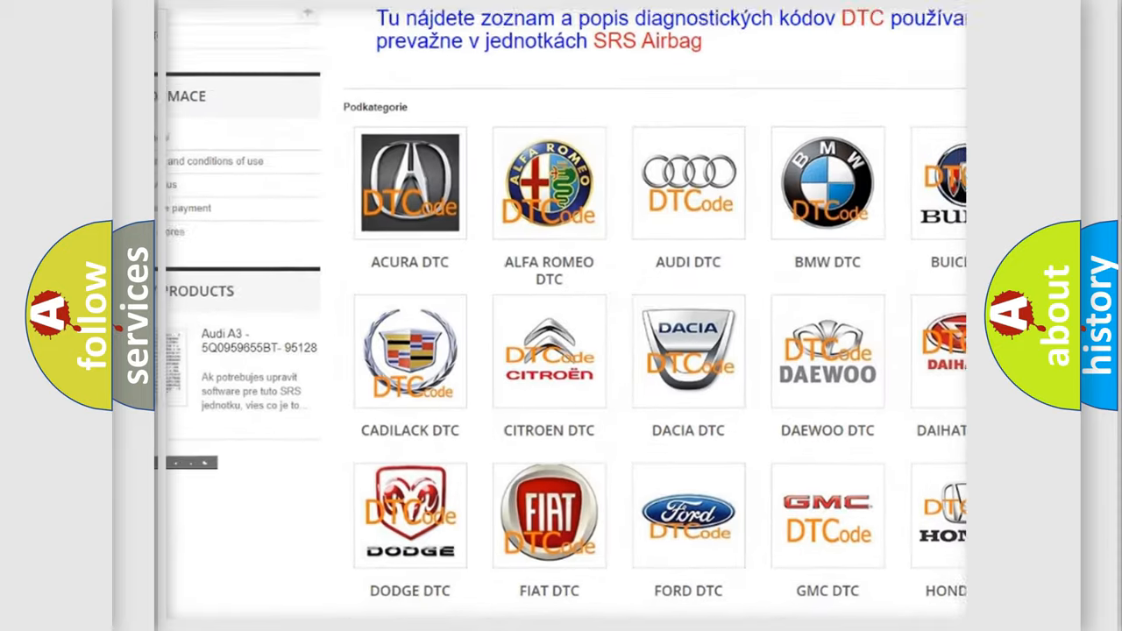
{"action": "scroll", "scroll_direction": "down", "scroll_amount": 3}
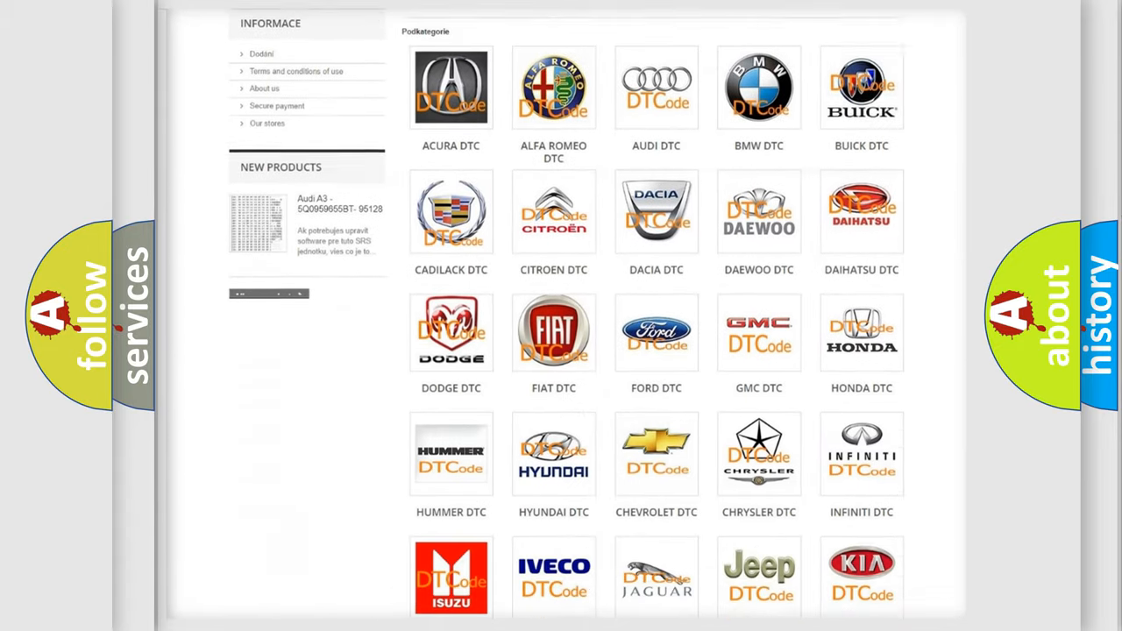
{"action": "scroll", "scroll_direction": "down", "scroll_amount": 3}
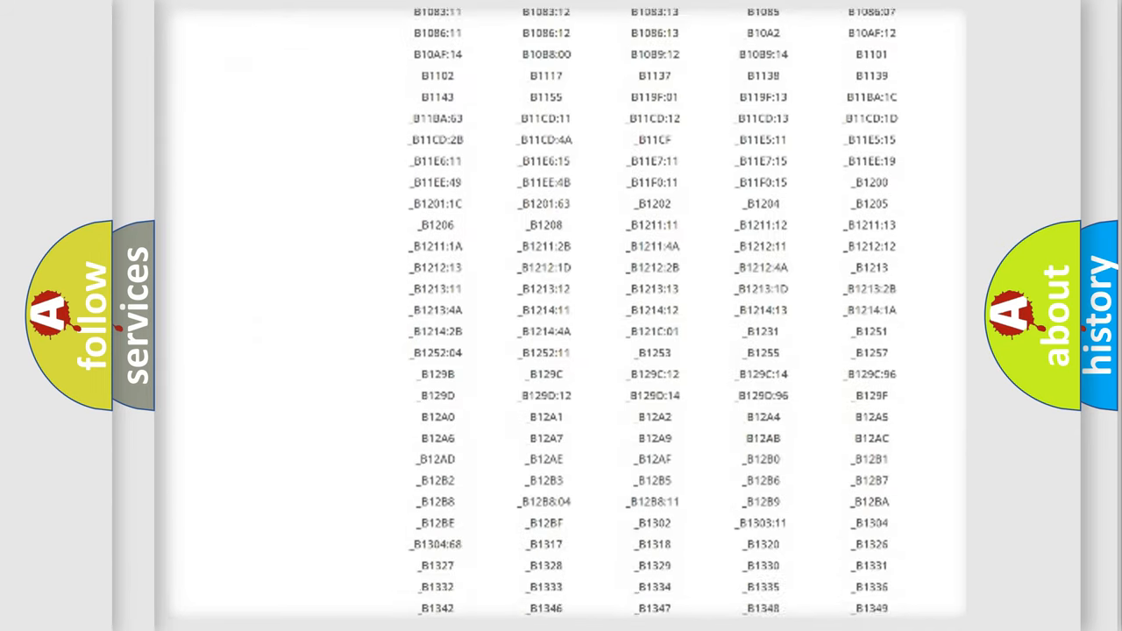
{"action": "scroll", "scroll_direction": "down", "scroll_amount": 3}
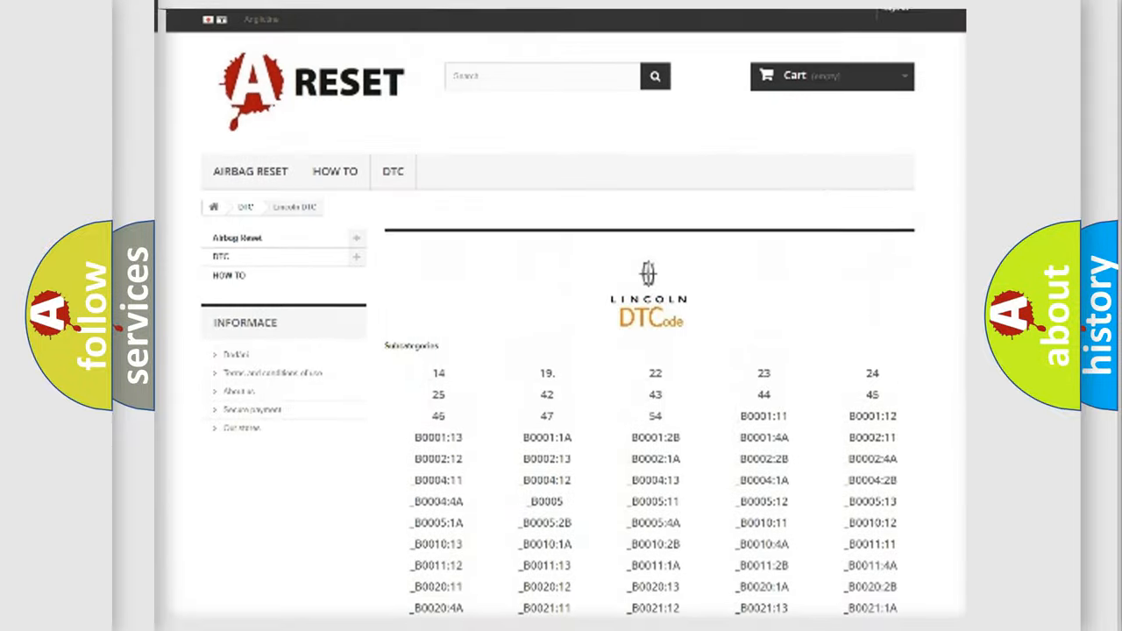
{"action": "scroll", "scroll_direction": "up", "scroll_amount": 3}
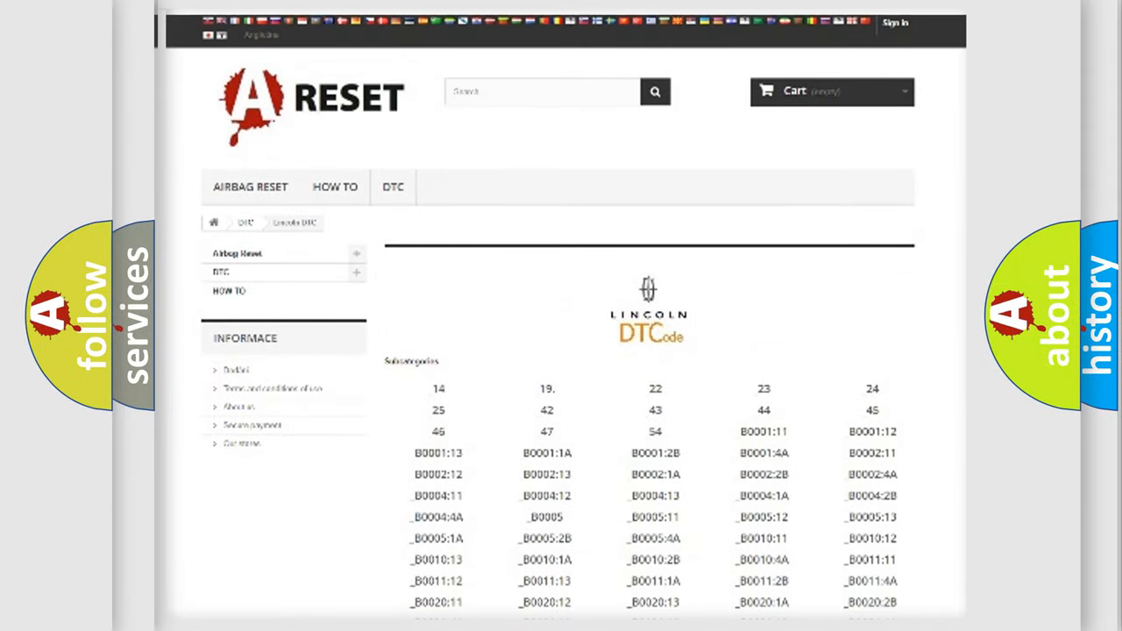